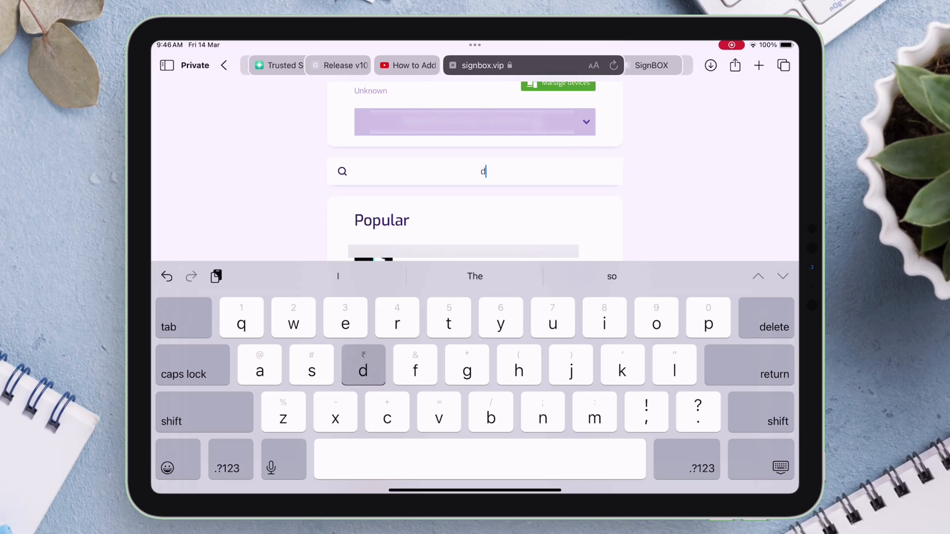
Search SignBox for 'dolphin' and open the Dolphin Emulator details page.
text(olphin)
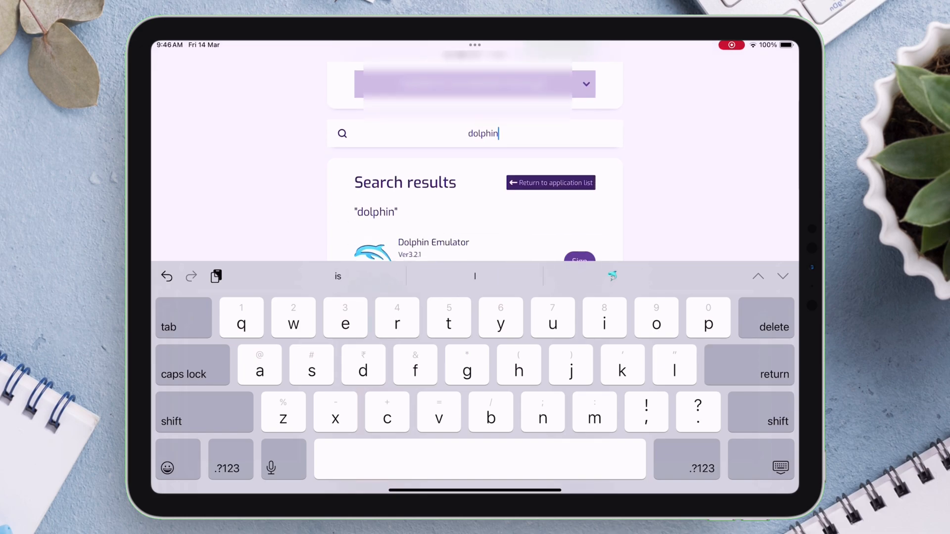
scroll(up, 3)
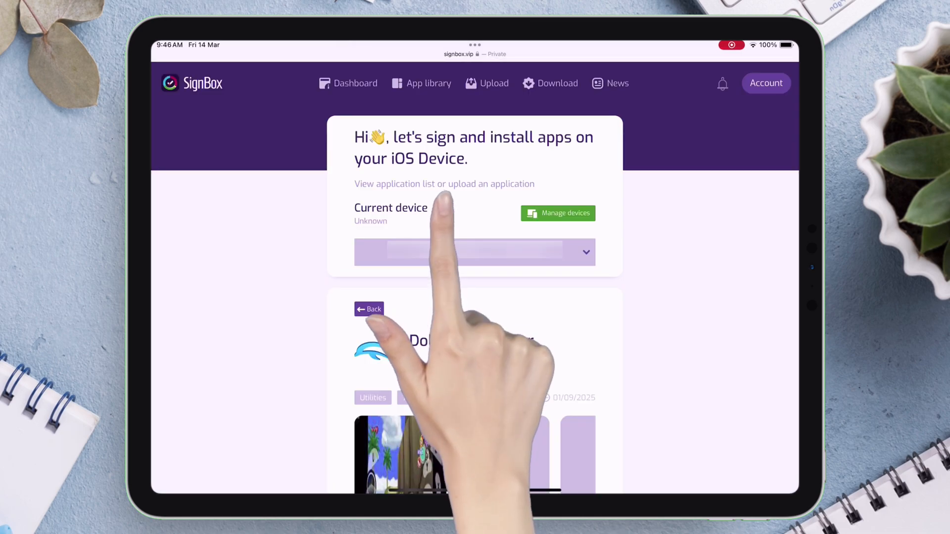
Enable File-Sharing Support in Dolphin Emulator's custom sign form, then return to its signing options.
scroll(down, 3)
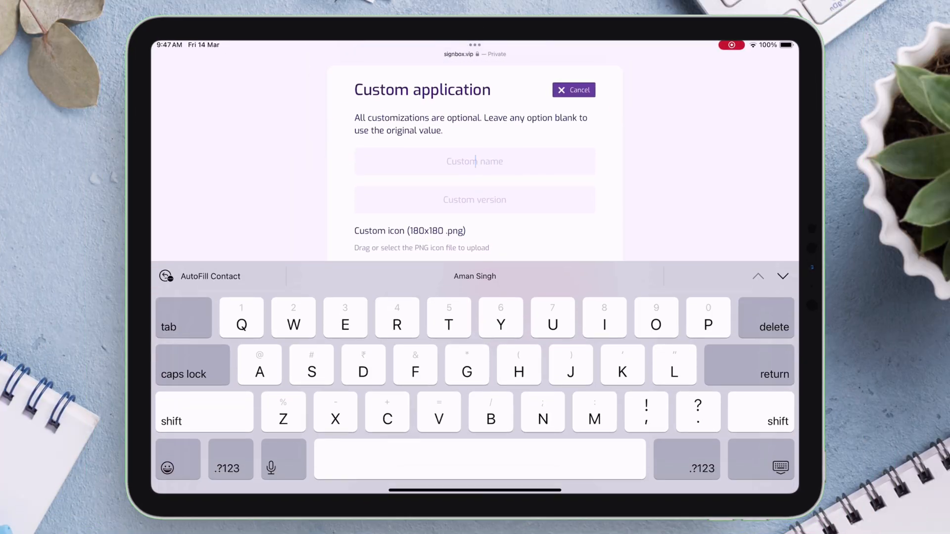
click(403, 319)
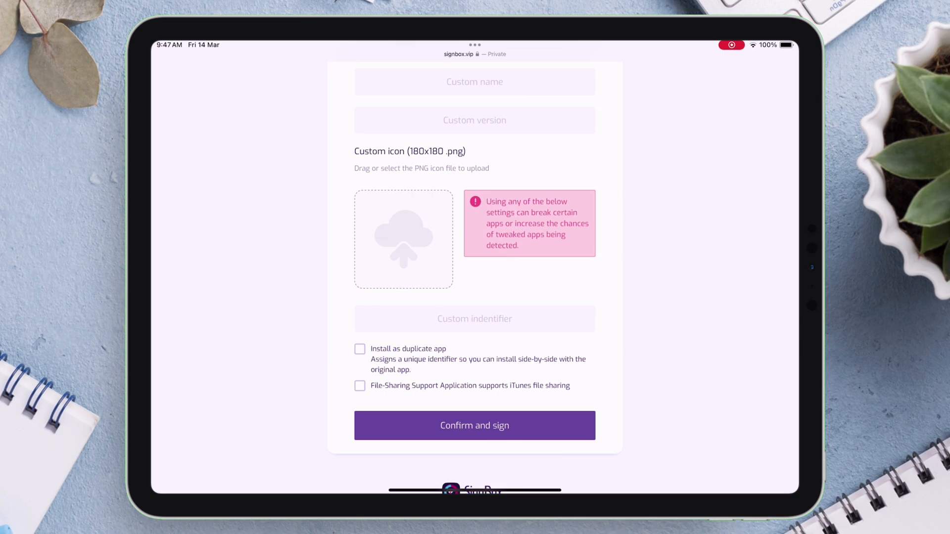
click(359, 386)
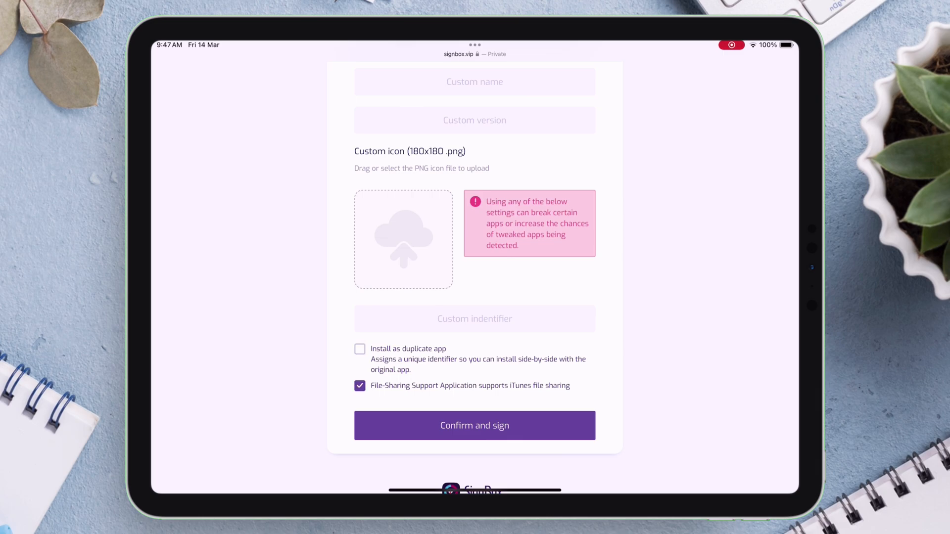
scroll(up, 3)
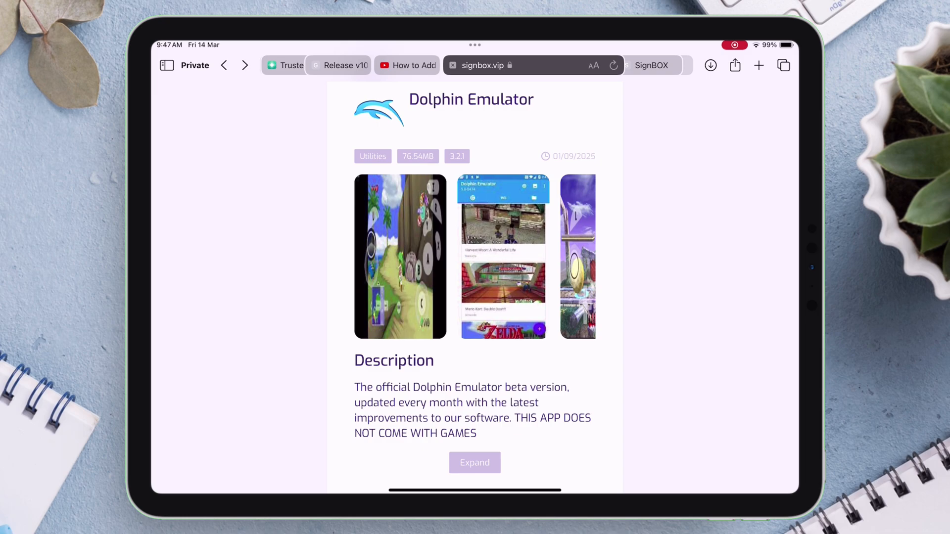
scroll(down, 3)
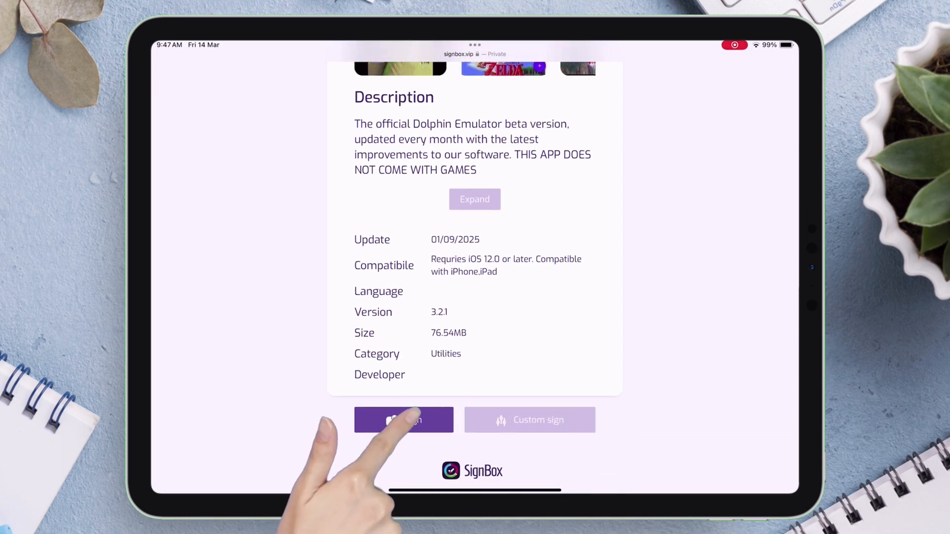
Sign Dolphin Emulator with default settings and download DolphiniOS Ver3.2.1 from available installations.
click(404, 420)
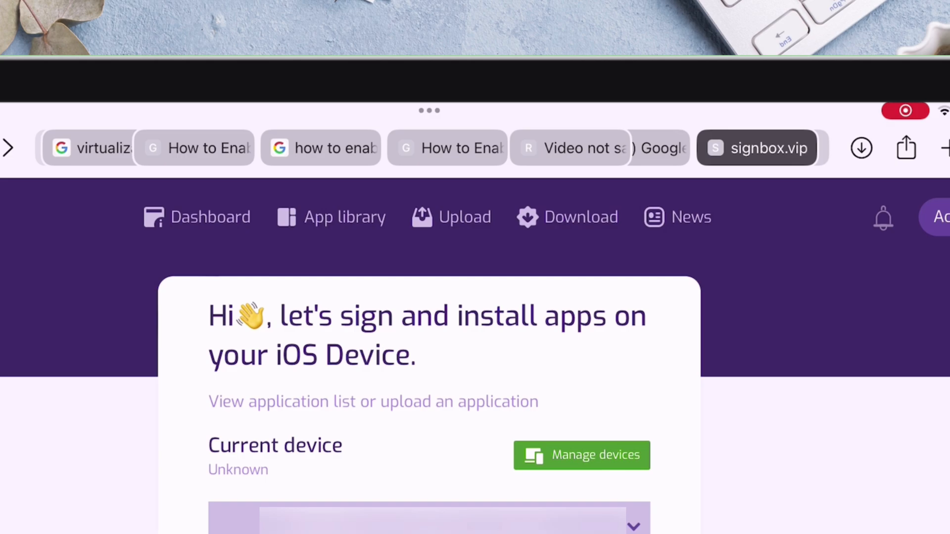
scroll(down, 3)
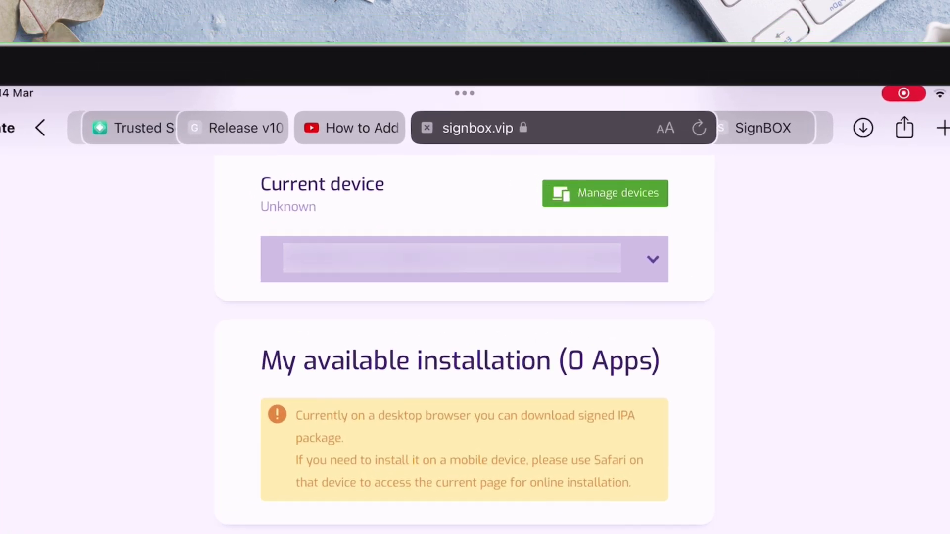
click(664, 127)
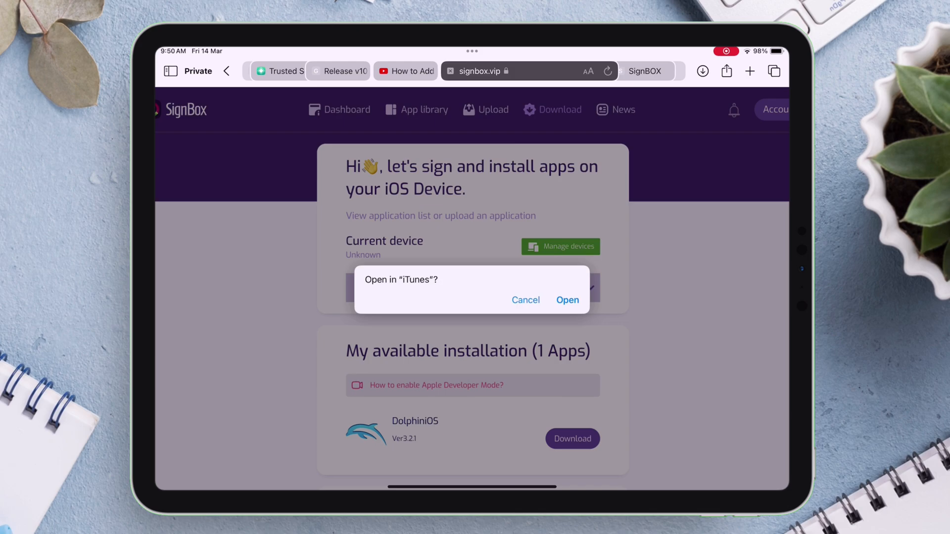
Install DolphiniOS on the iPad, launch it, and answer the analytics question.
click(525, 300)
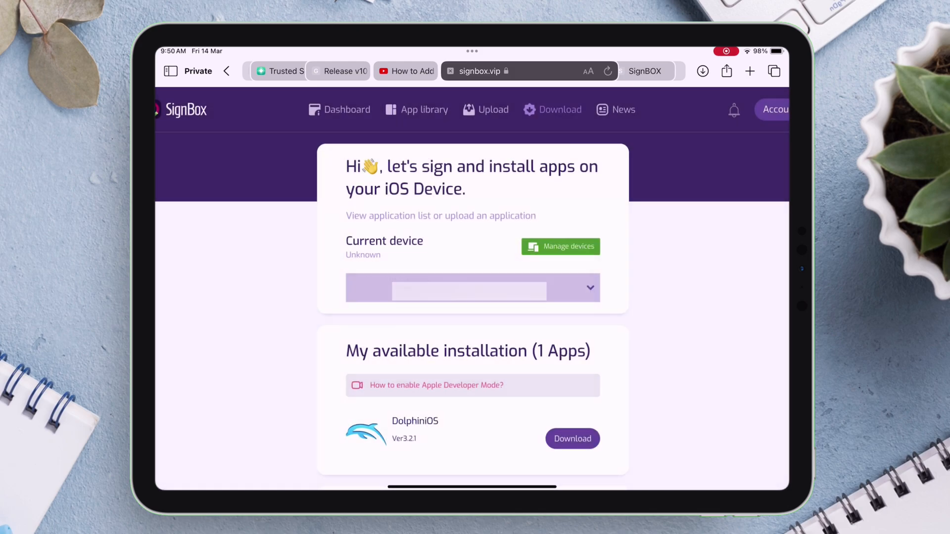
click(571, 439)
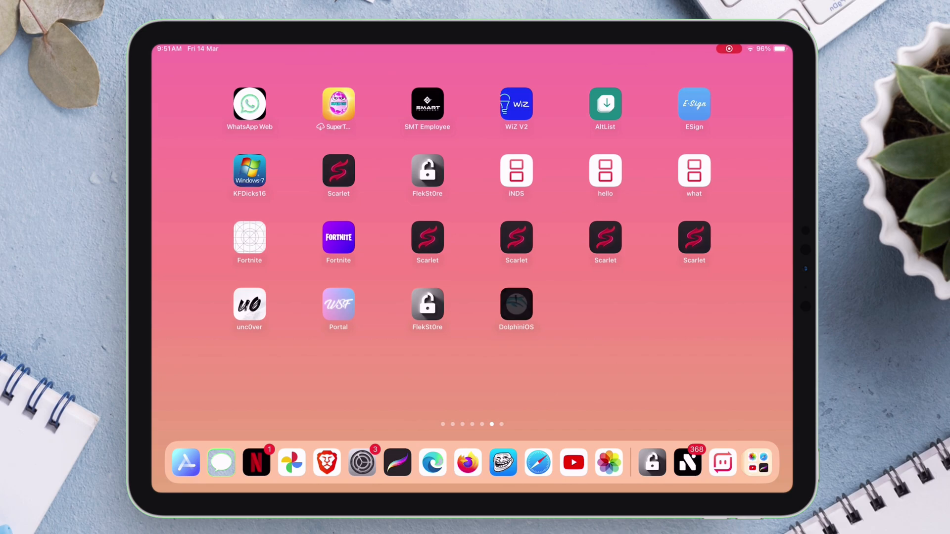
click(515, 302)
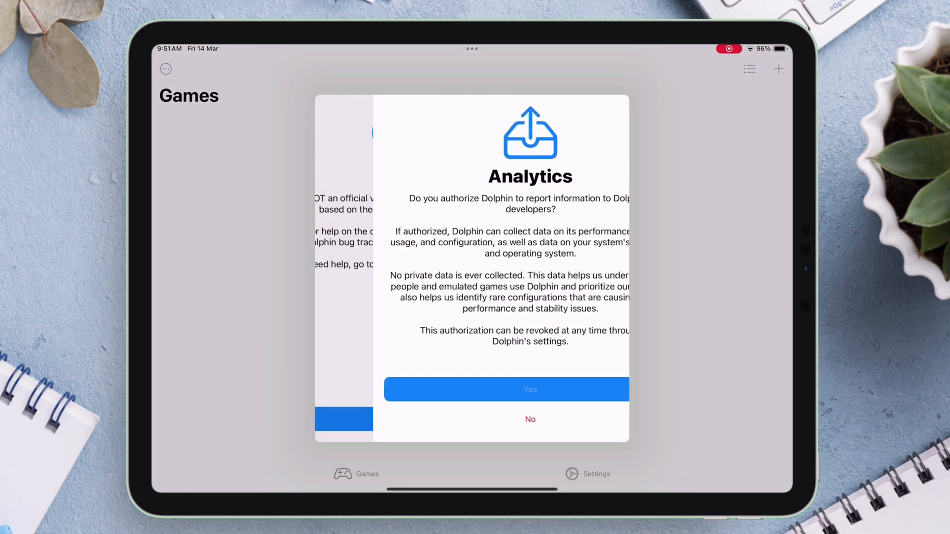
click(505, 389)
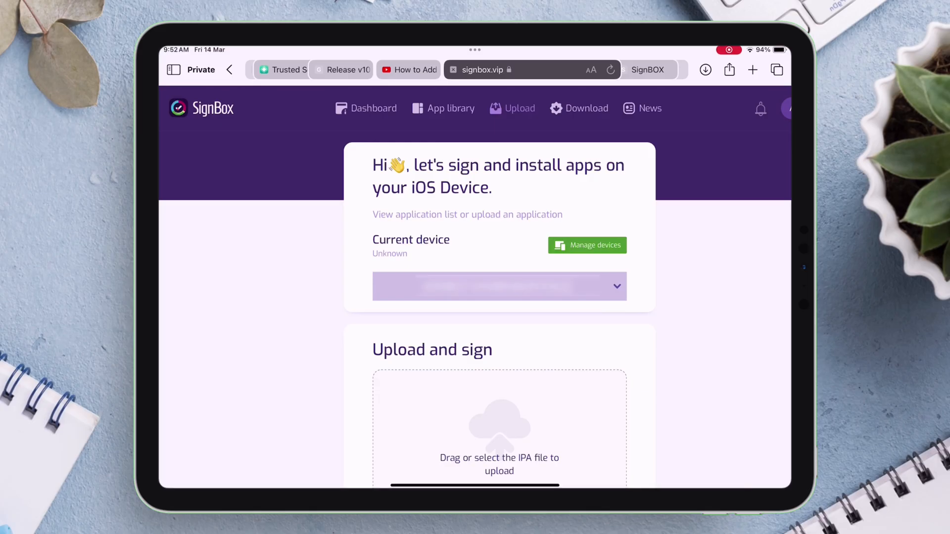
Upload unc0ver_Release_8.0.2.ipa from Files and sign it through the Custom application options.
scroll(down, 3)
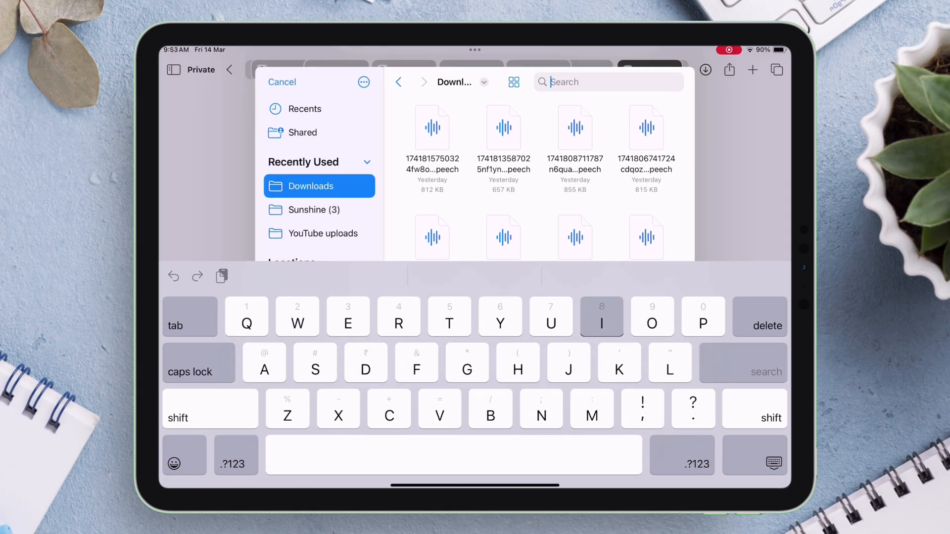
click(281, 81)
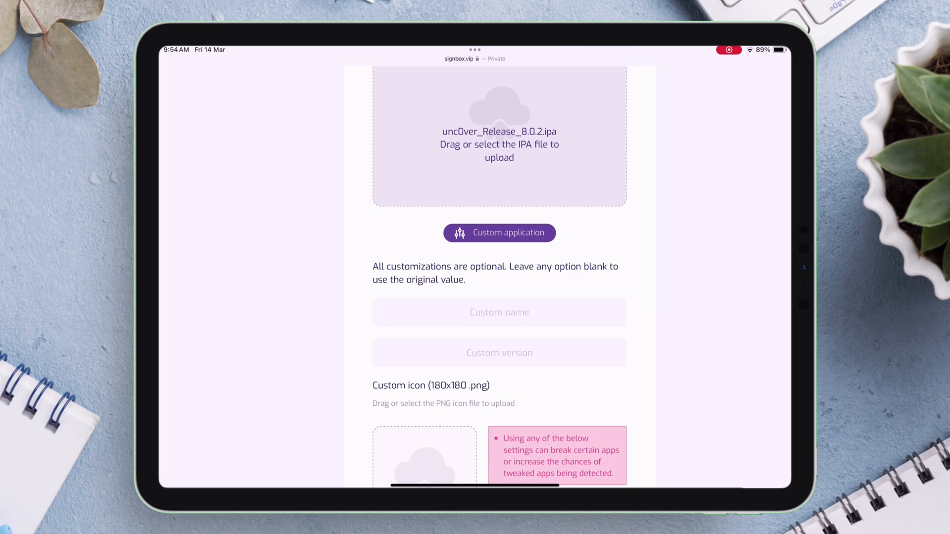
scroll(down, 3)
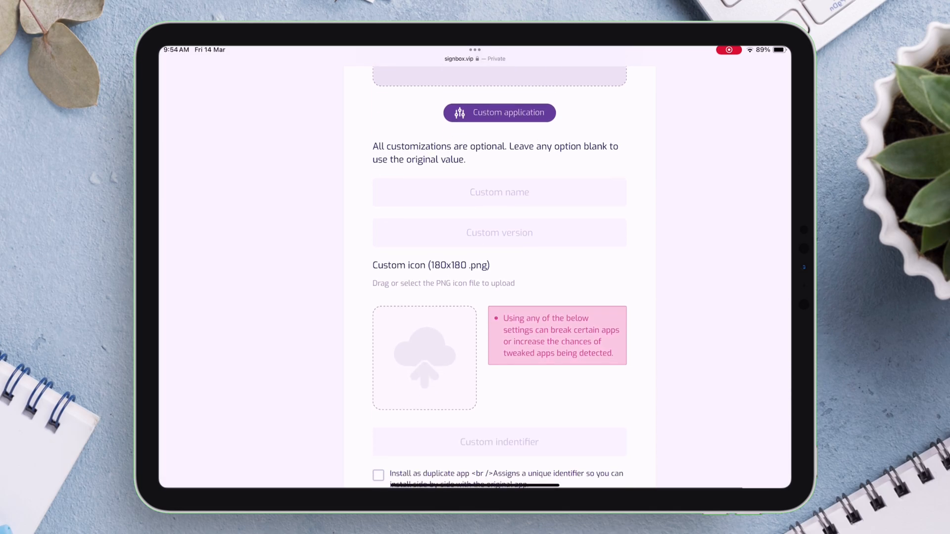
scroll(down, 3)
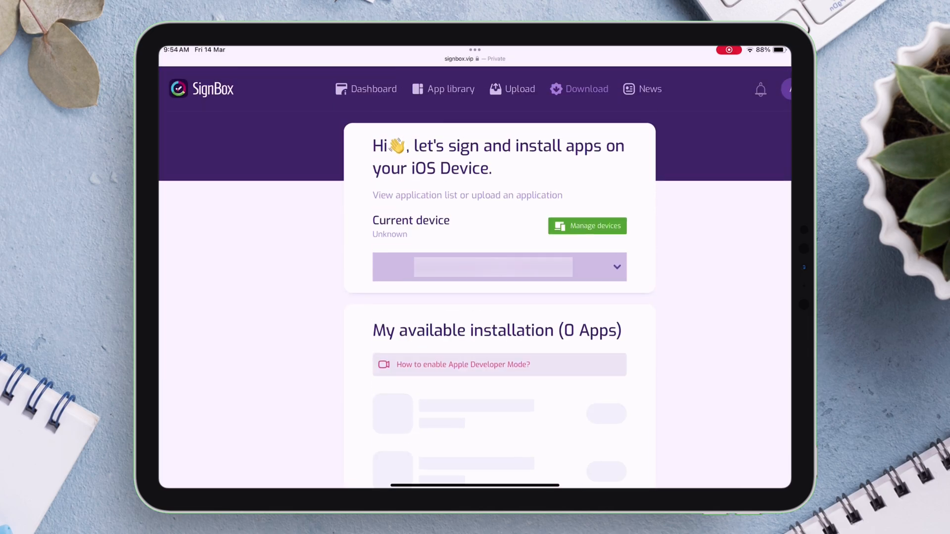
Download the signed unc0ver 8.0.2 onto the iPad and open the installed app.
scroll(down, 3)
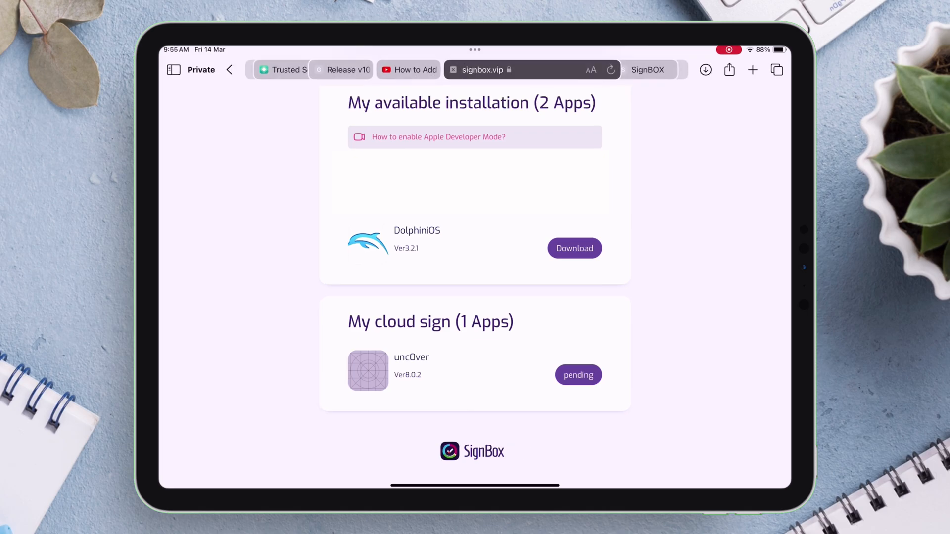
scroll(up, 3)
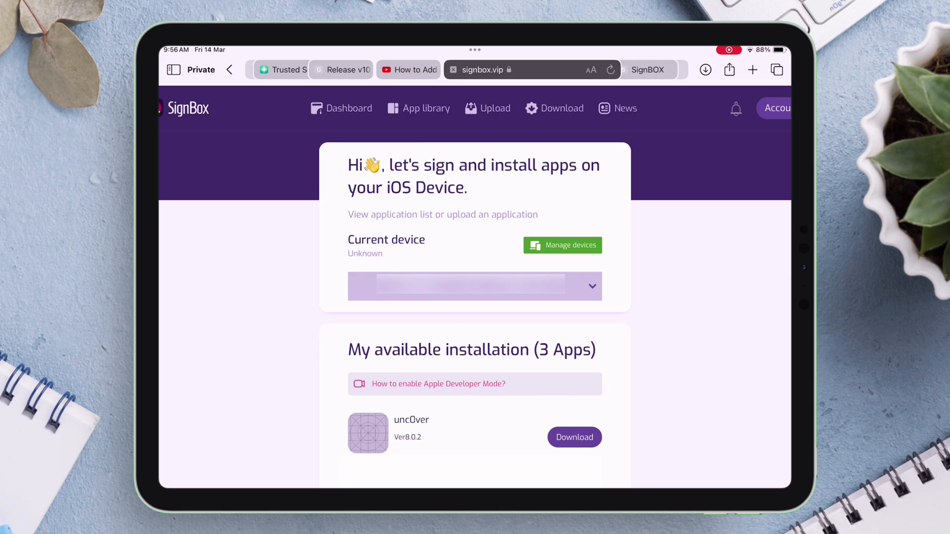
click(574, 438)
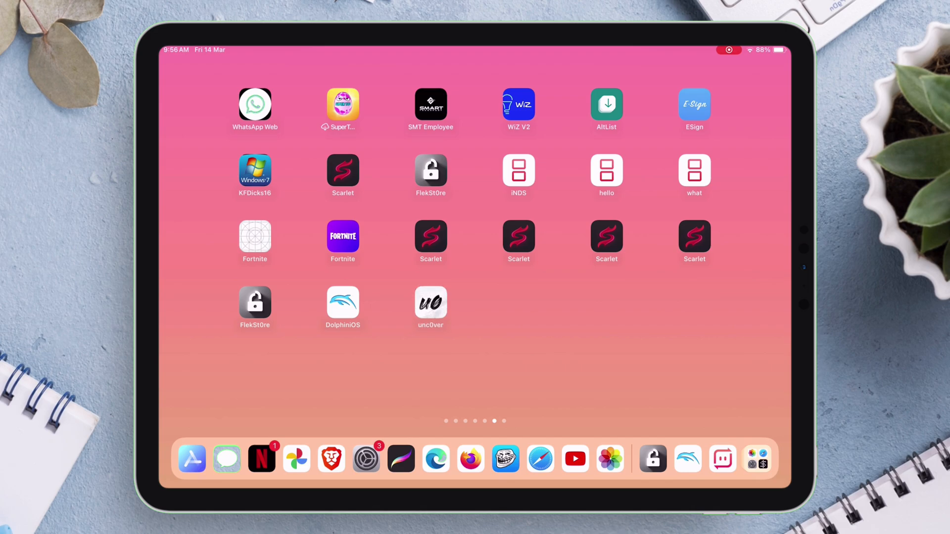
click(430, 301)
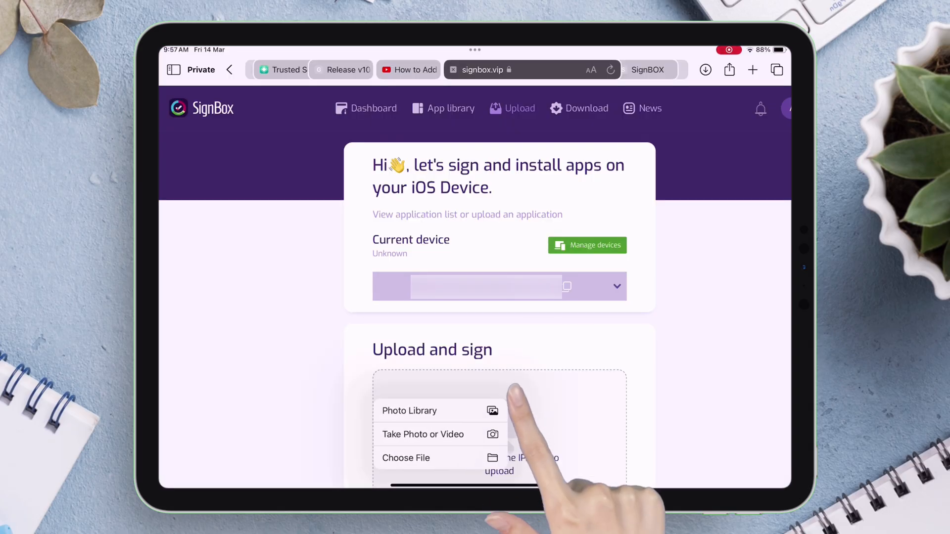
Pick Nugget.ipa through Choose File and sign it, listed as Techjunkie Ver13.
click(406, 457)
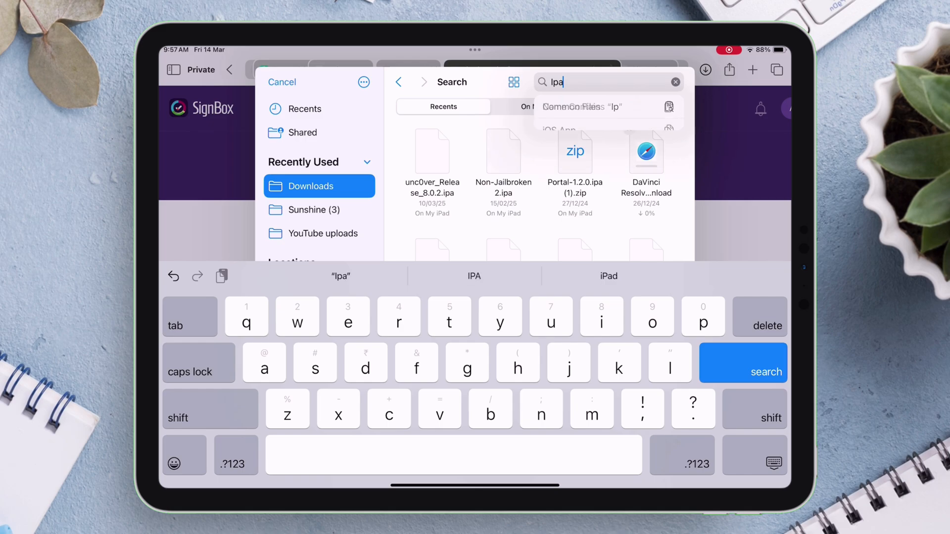
click(743, 364)
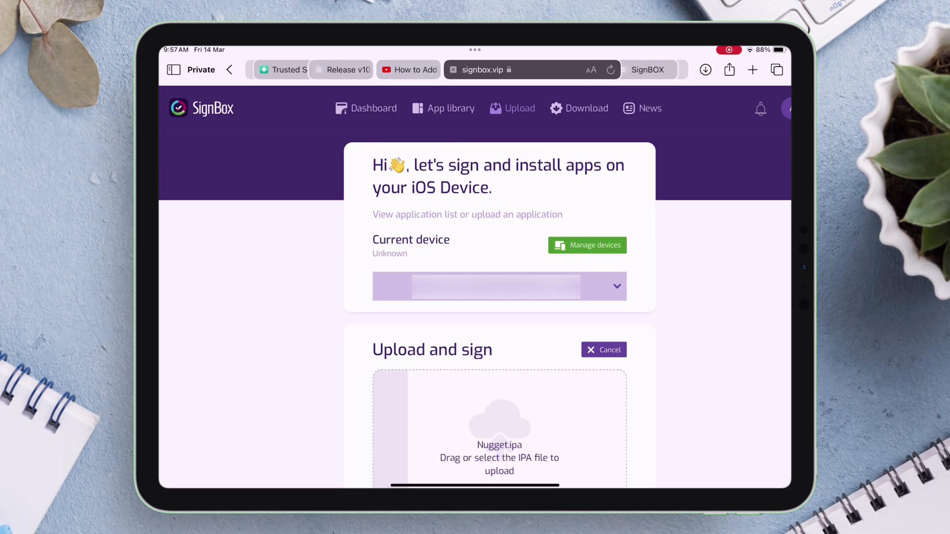
text(e)
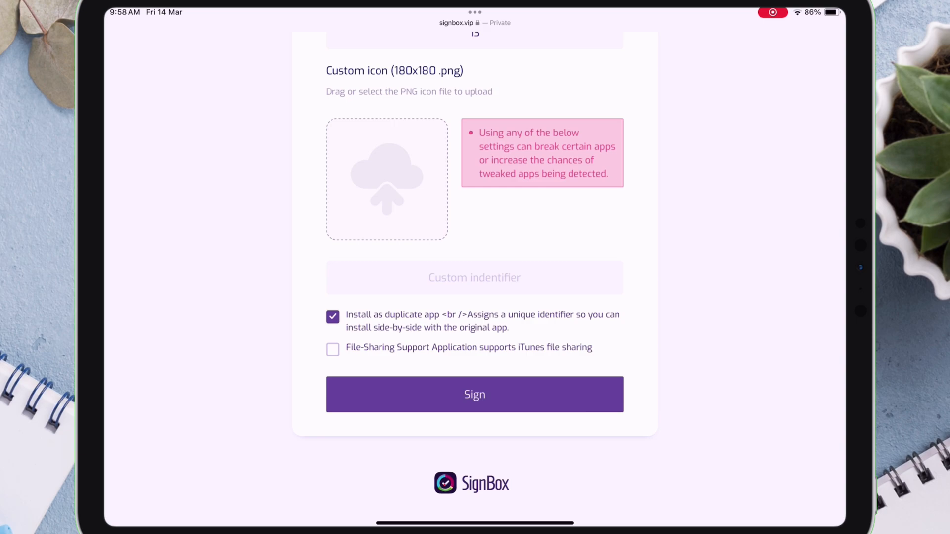
click(332, 349)
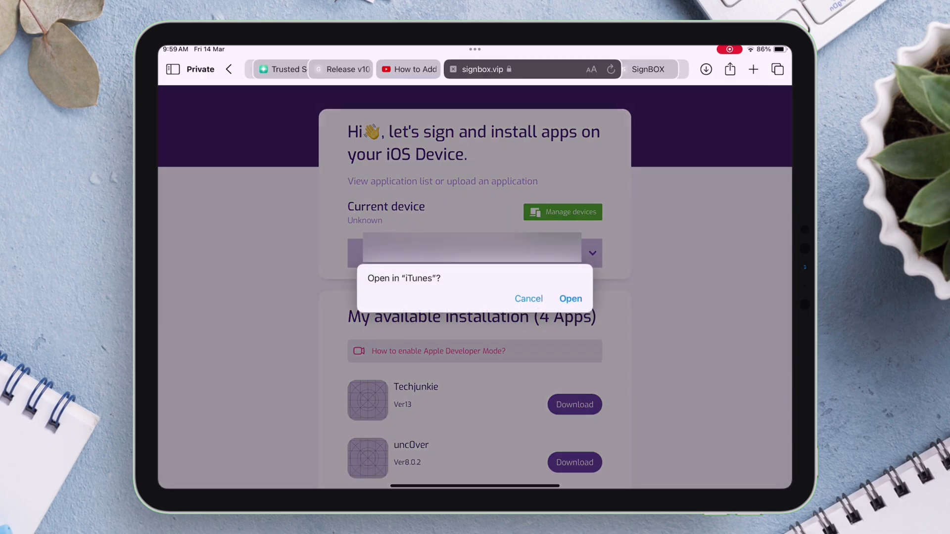
Install Techjunkie (Nugget) on the iPad and check it on the home screen.
click(570, 299)
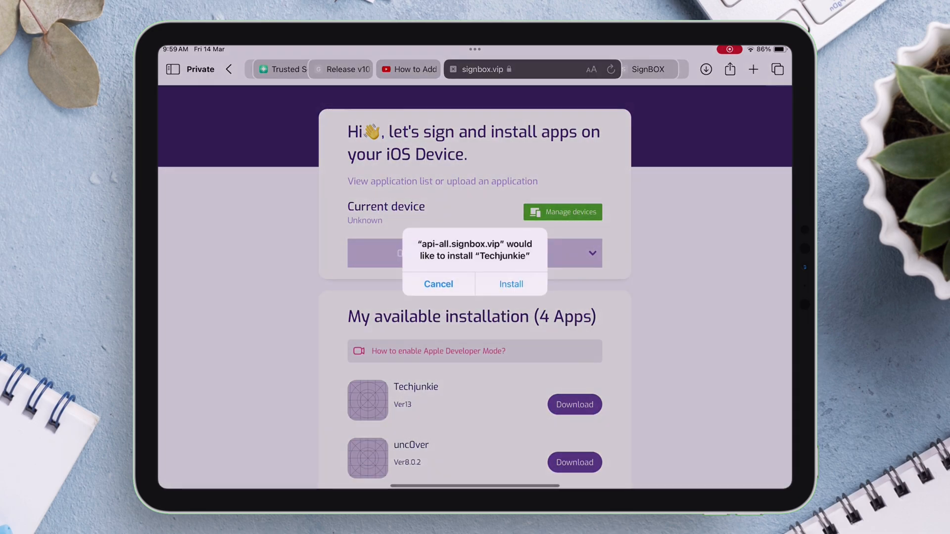
click(438, 284)
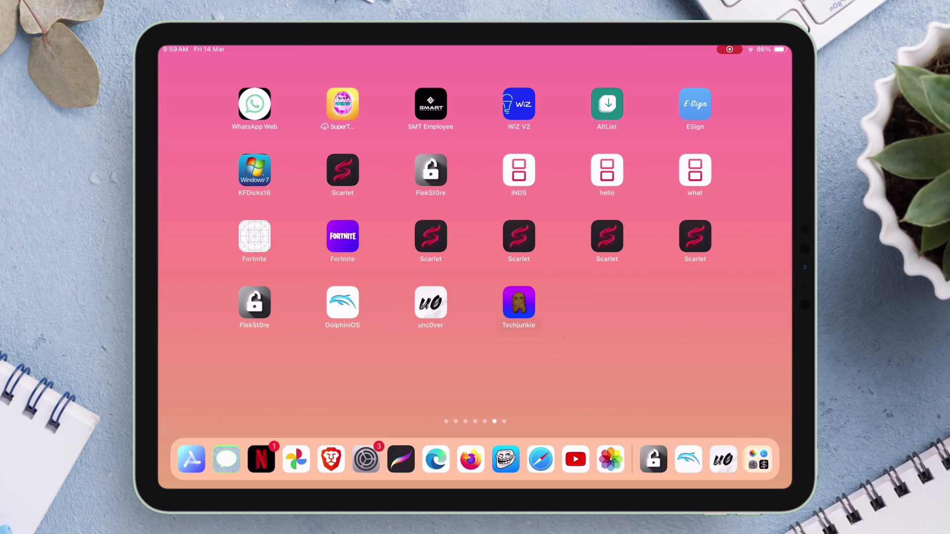
click(519, 302)
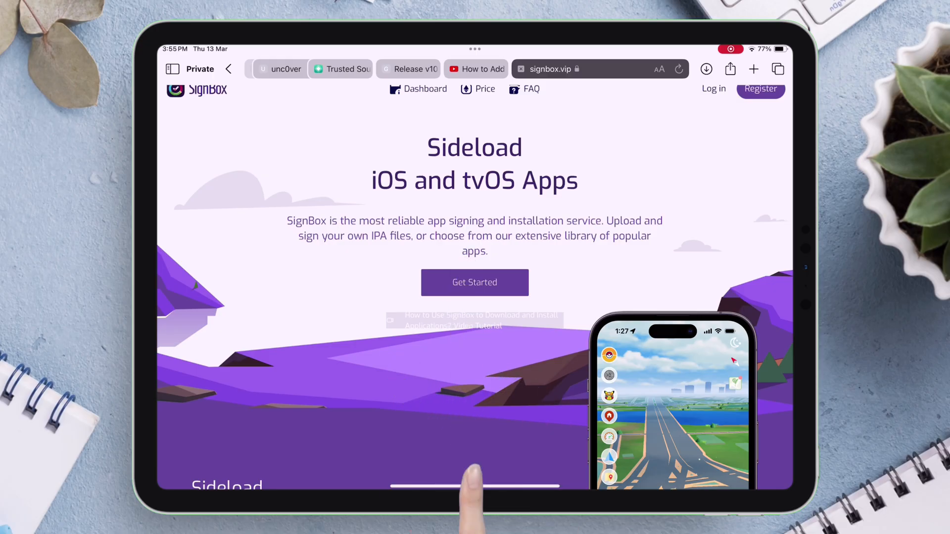
Register a new SignBox account, then start email activation from the Dashboard banner.
click(713, 89)
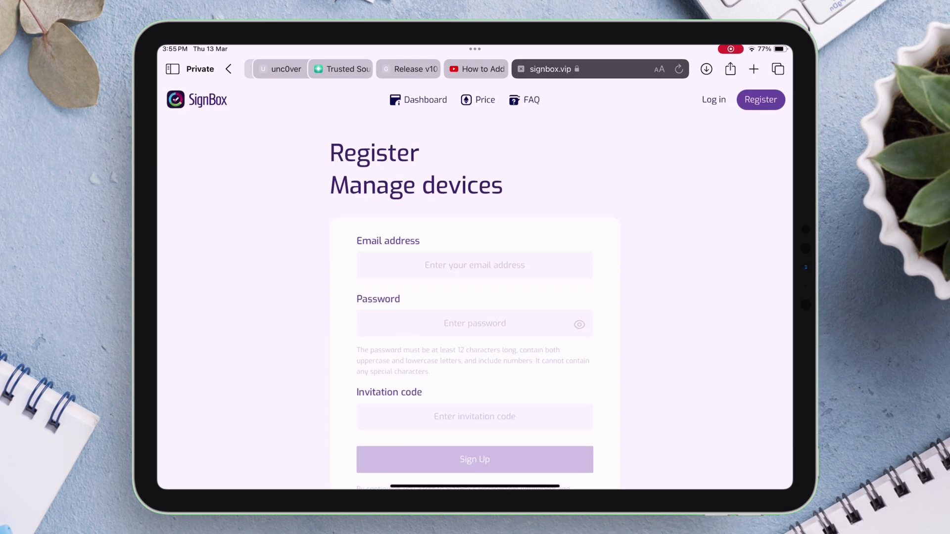
scroll(down, 3)
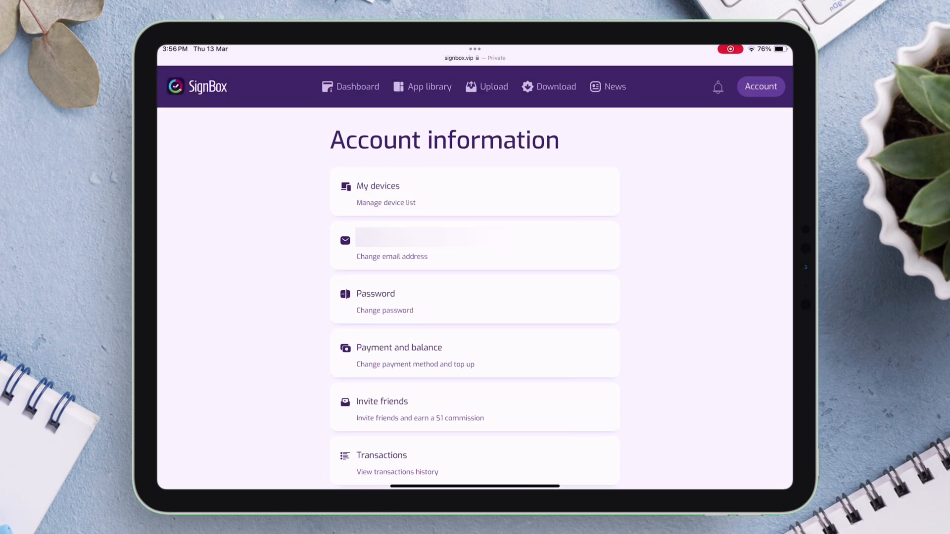
click(350, 86)
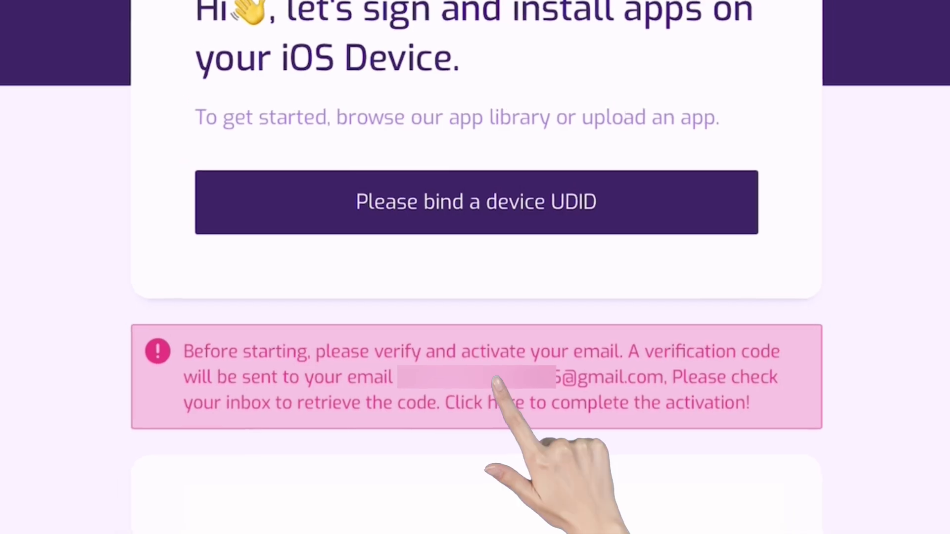
click(503, 402)
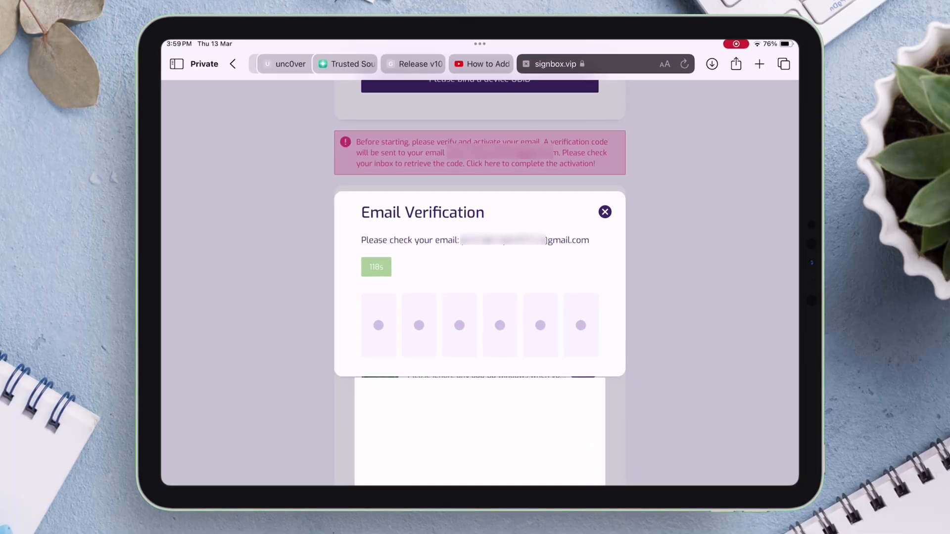
Verify the email, start binding a device UDID, and open the copied UDID lookup page.
click(604, 212)
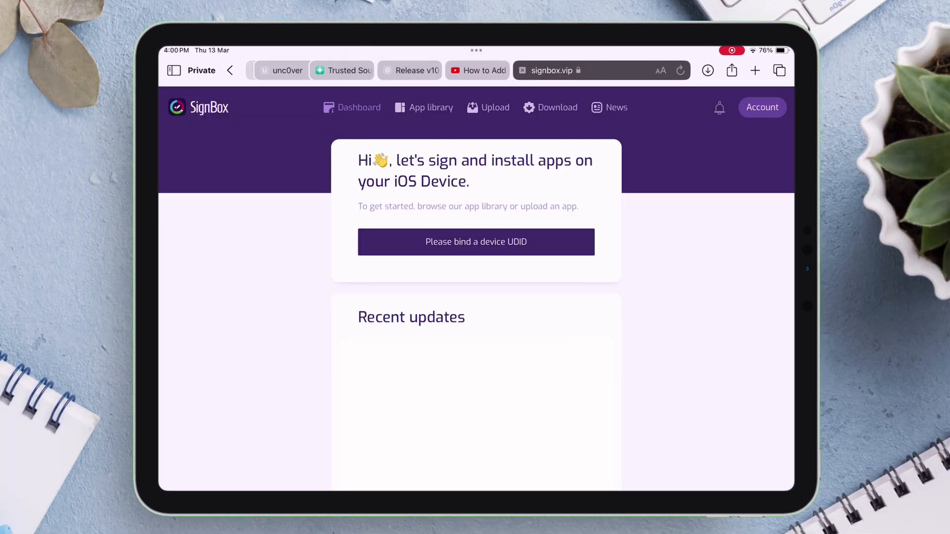
click(476, 242)
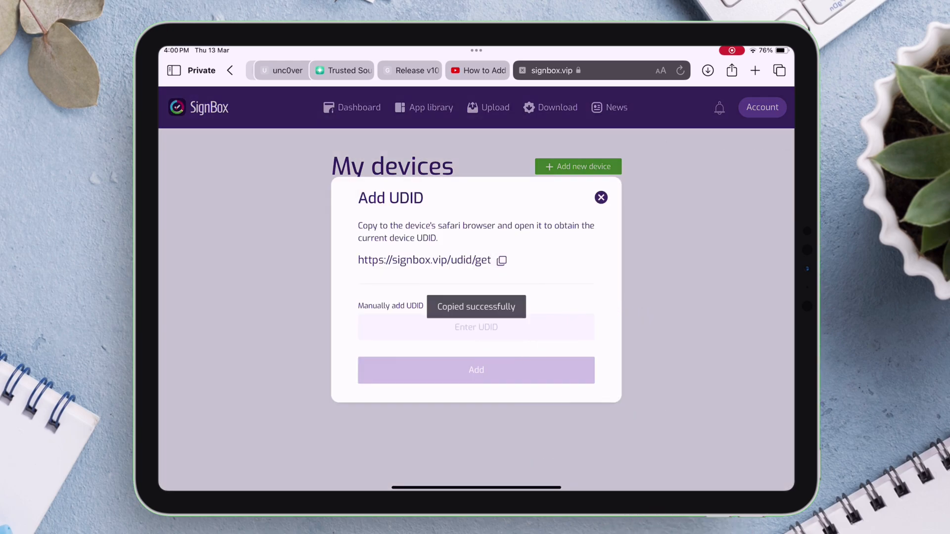
click(755, 70)
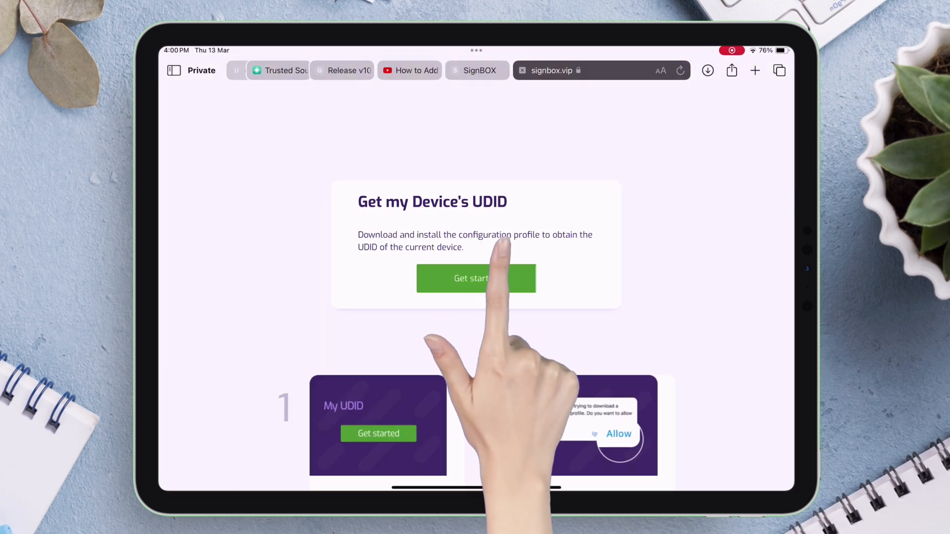
Download the UDID configuration profile, then return to the Add UDID form for manual entry.
click(476, 279)
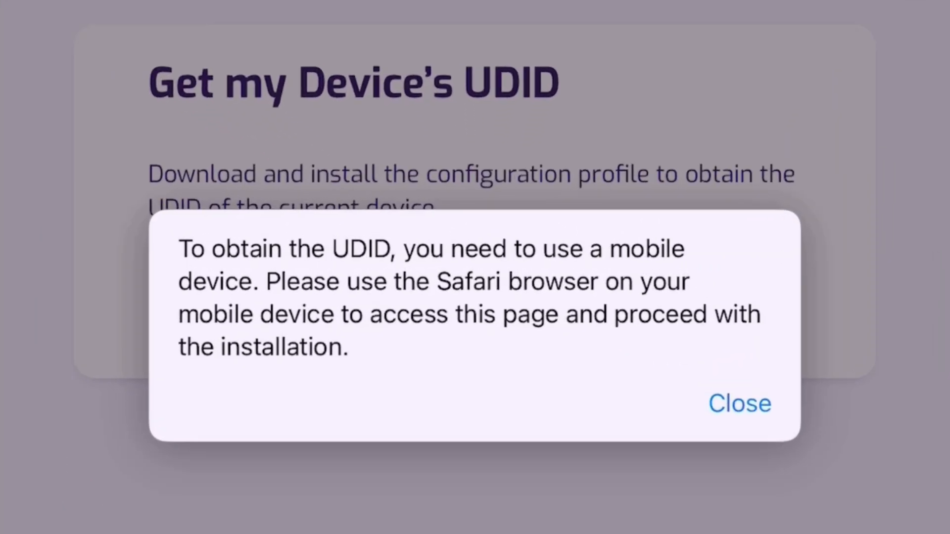
click(739, 403)
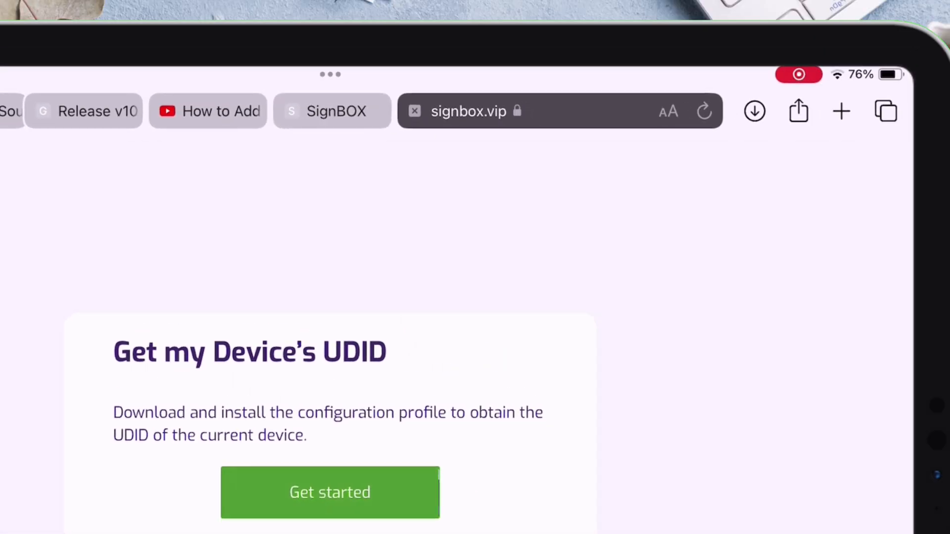
click(668, 112)
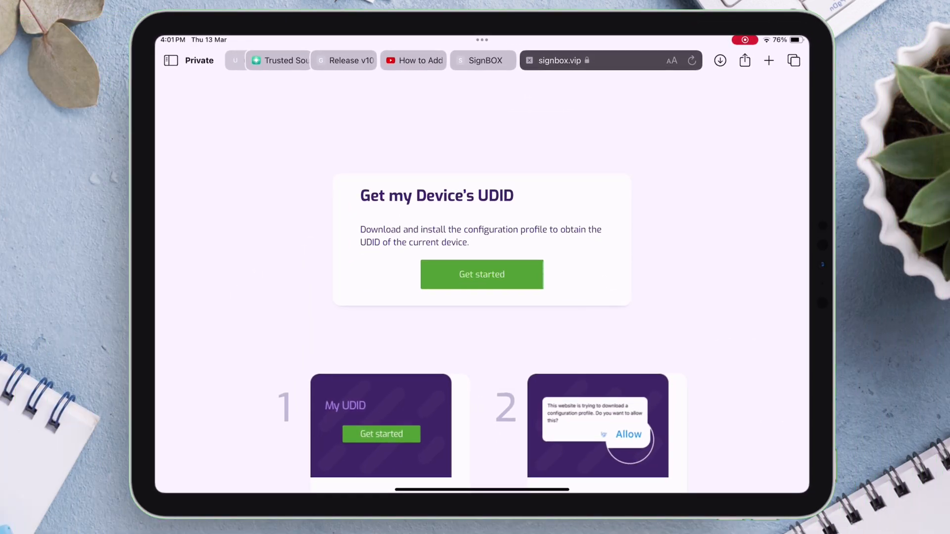
click(482, 274)
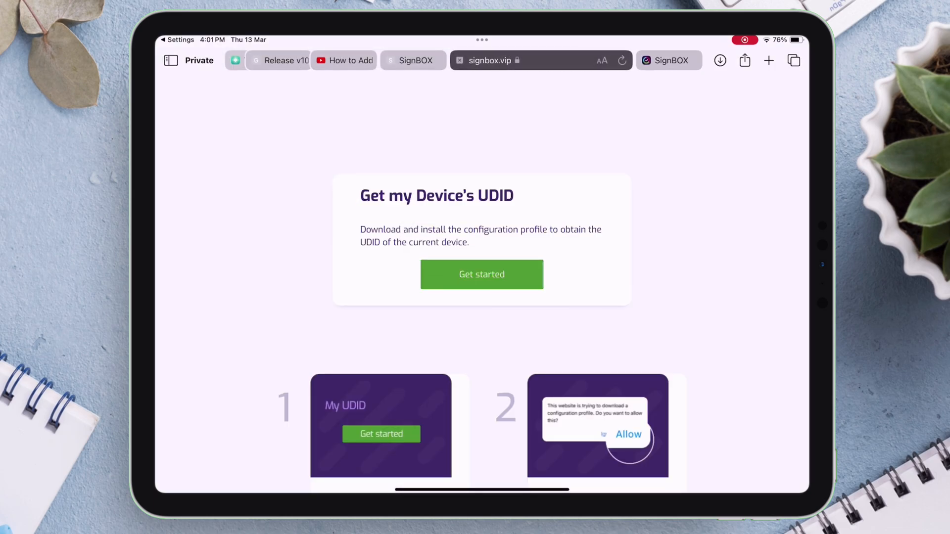
click(482, 274)
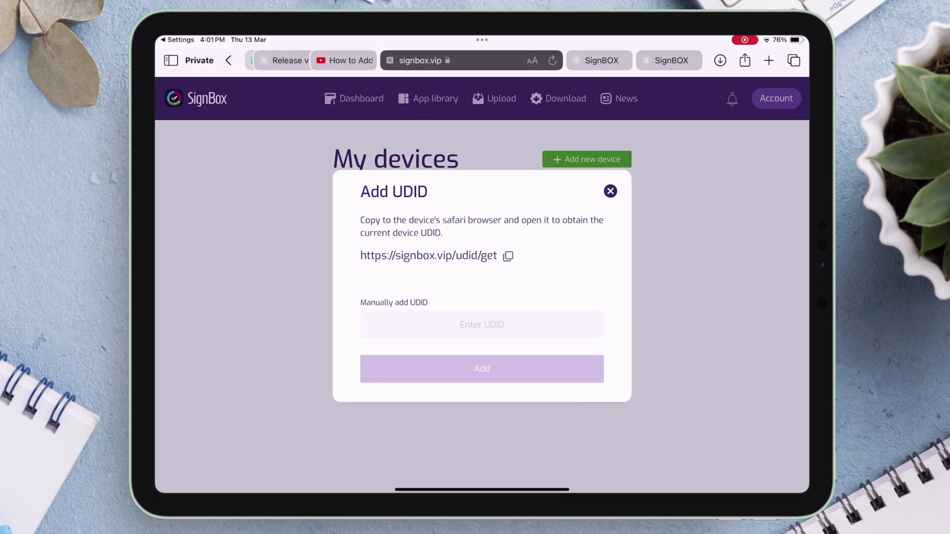
click(482, 324)
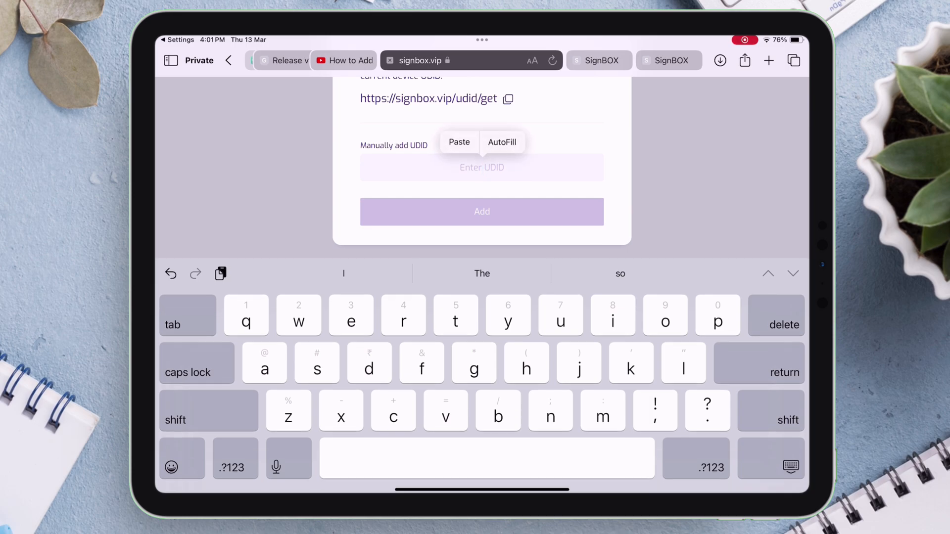